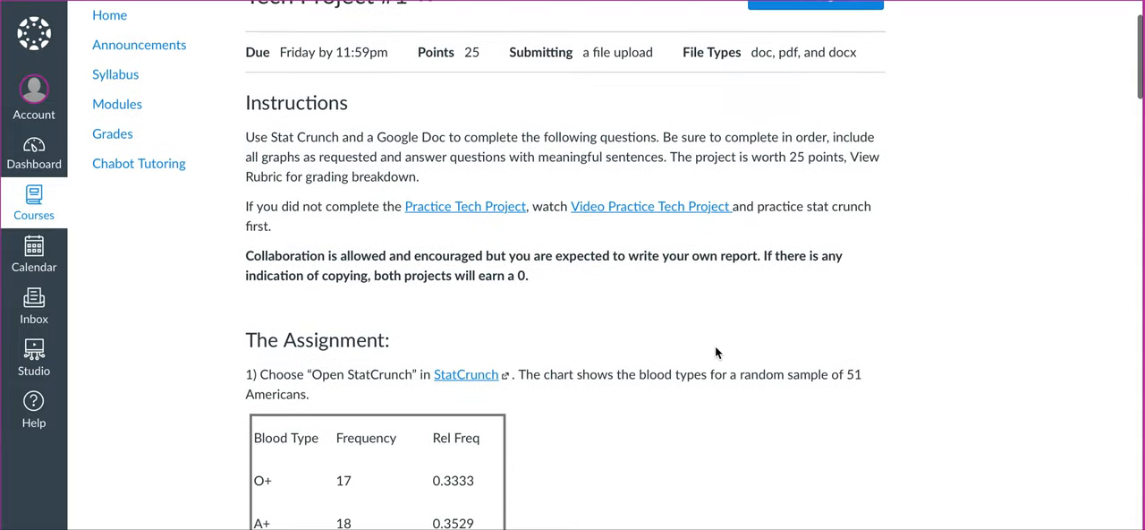
Step: Launch StatCrunch from the assignment link and scroll to the blood type table for 51 Americans
click(465, 374)
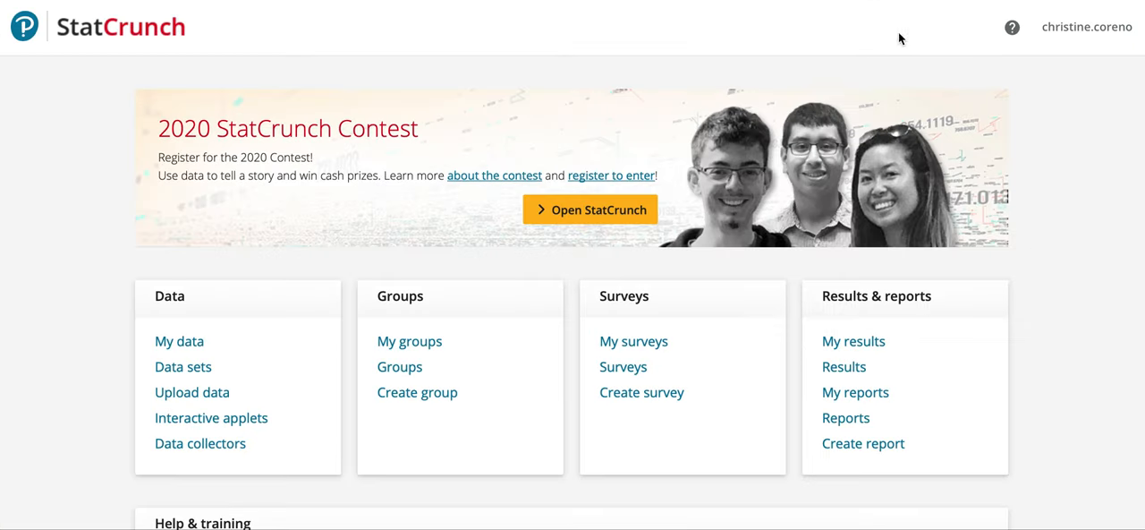
click(591, 209)
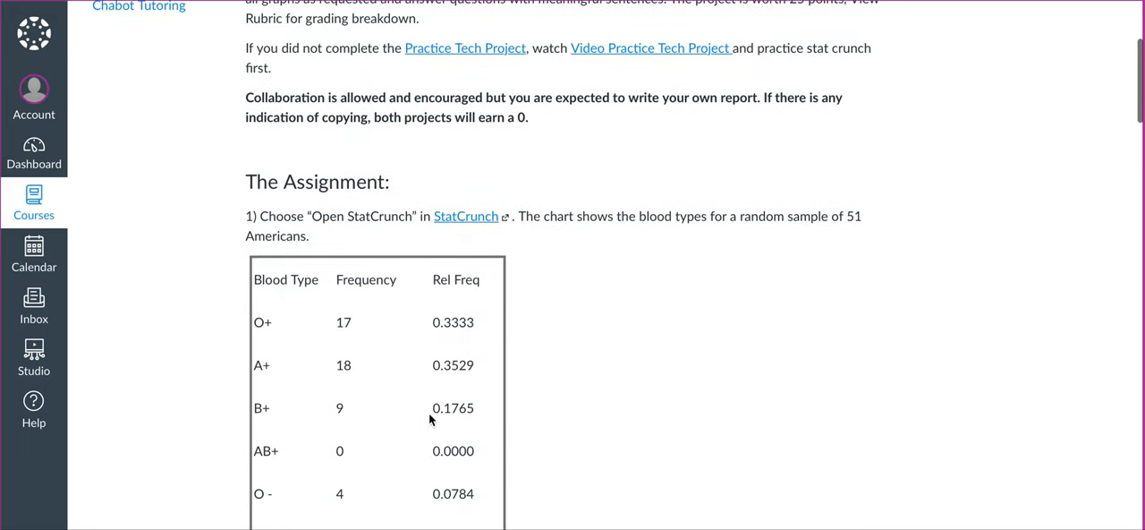
scroll(down, 3)
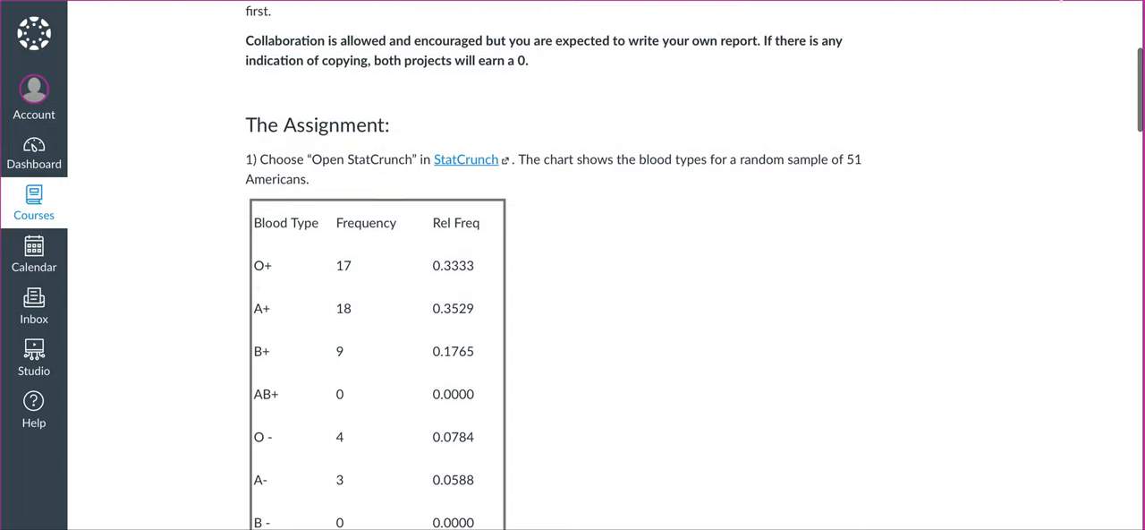
Step: Enter the blood types O+, A+, B+, AB+, O-, A-, B-, AB- in rows 1–8 of var1
click(465, 159)
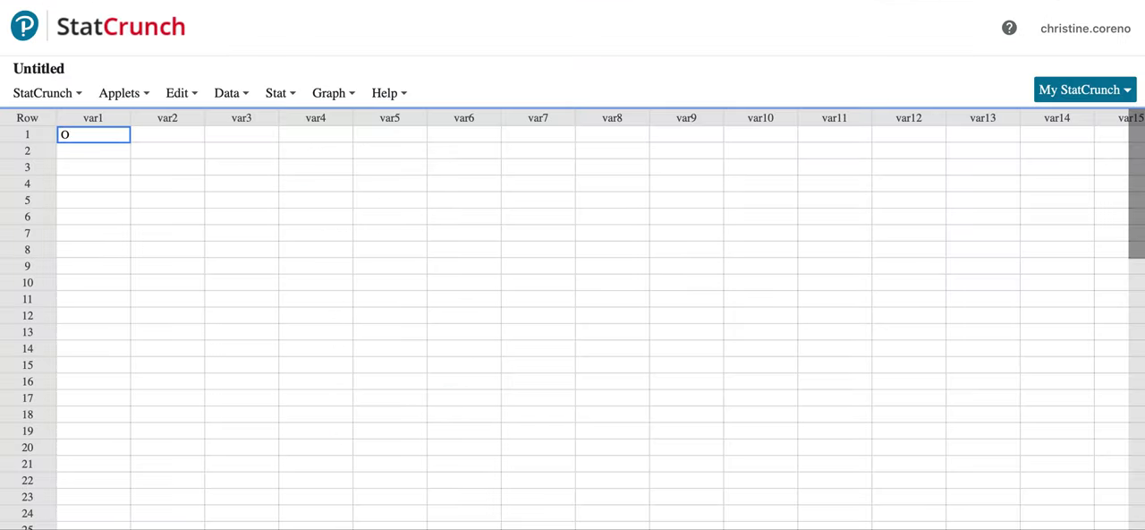
text(A+)
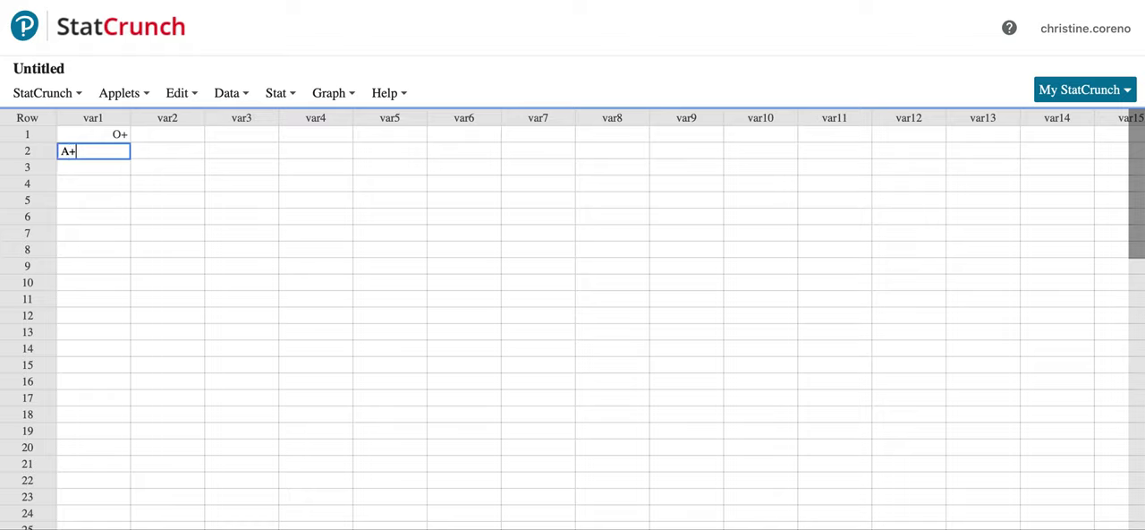
key(Return)
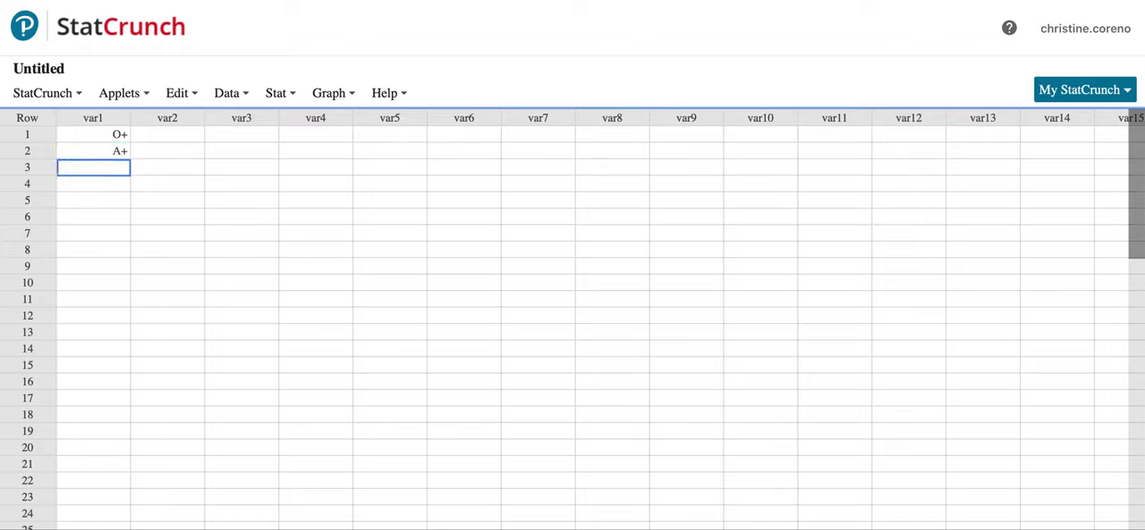
mouse_move(719, 136)
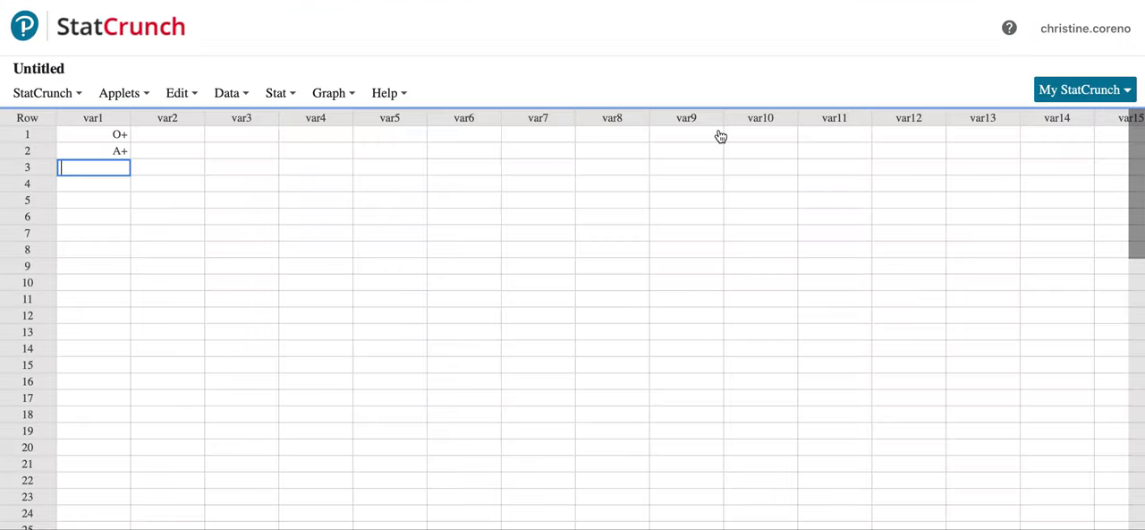
text(B+)
click(93, 183)
text(AB+)
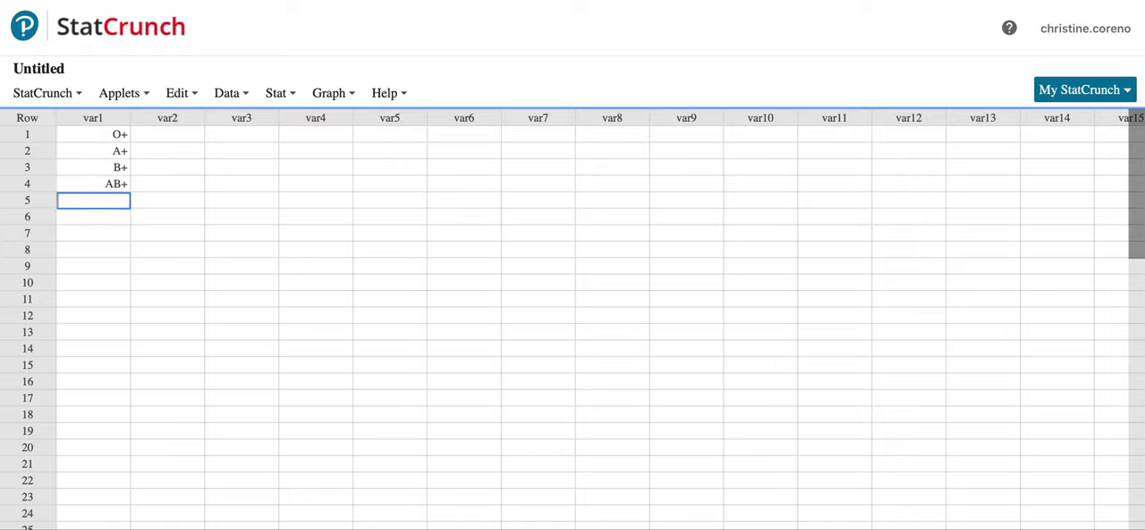
text(O-)
click(93, 248)
text(AB-)
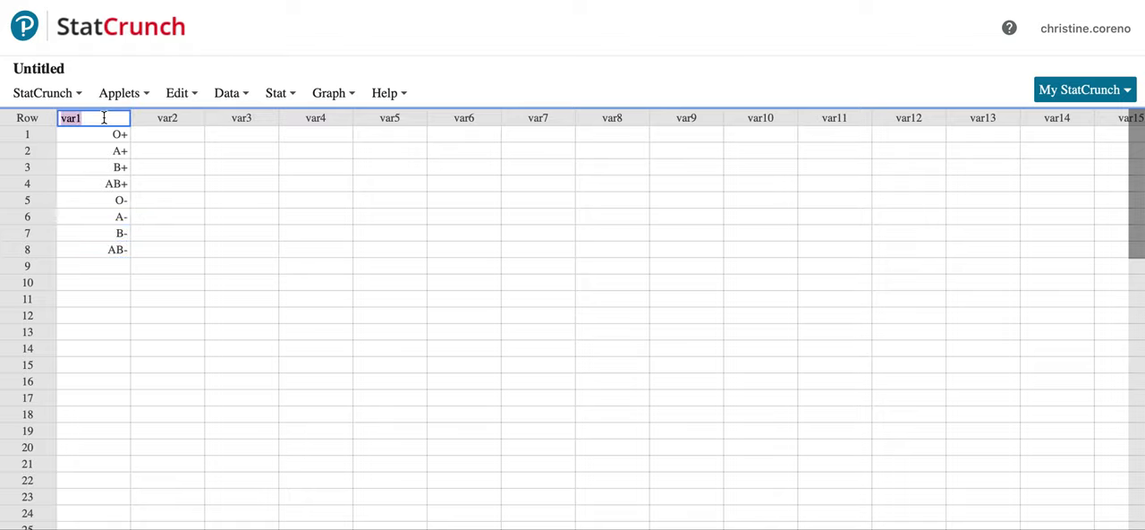
Step: Head var1 as BLOOD TYPE and start heading var2 as FREQUENCY
text(BLOOD TYPE)
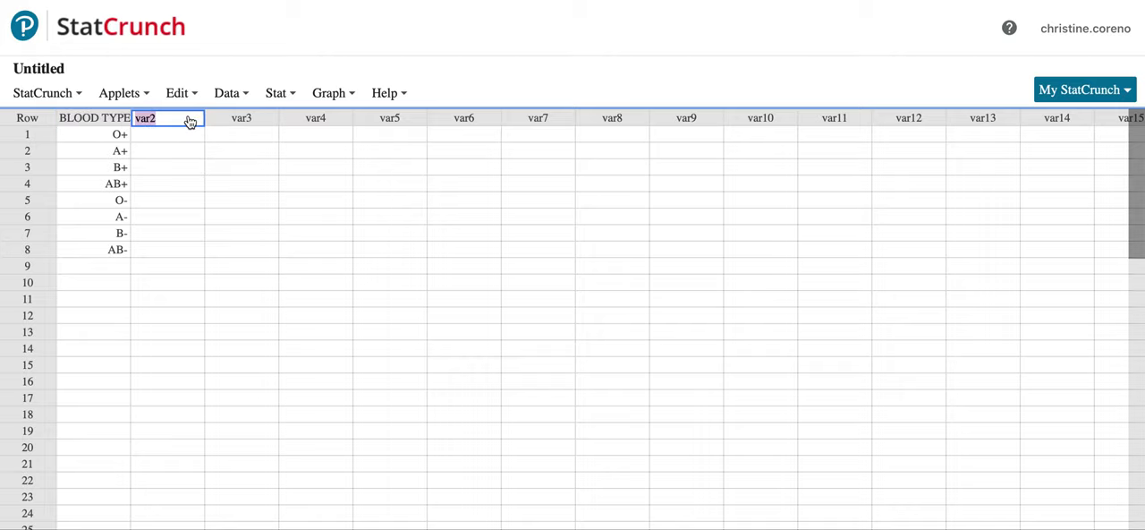
text(FREQUE)
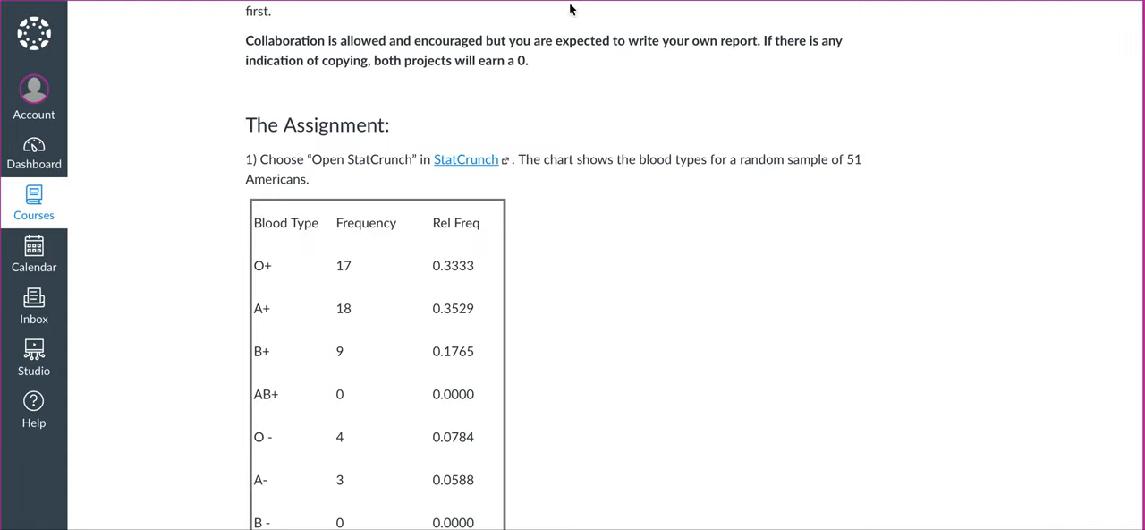
Step: Scroll the Canvas table to show all blood types and the total row of 51
click(465, 160)
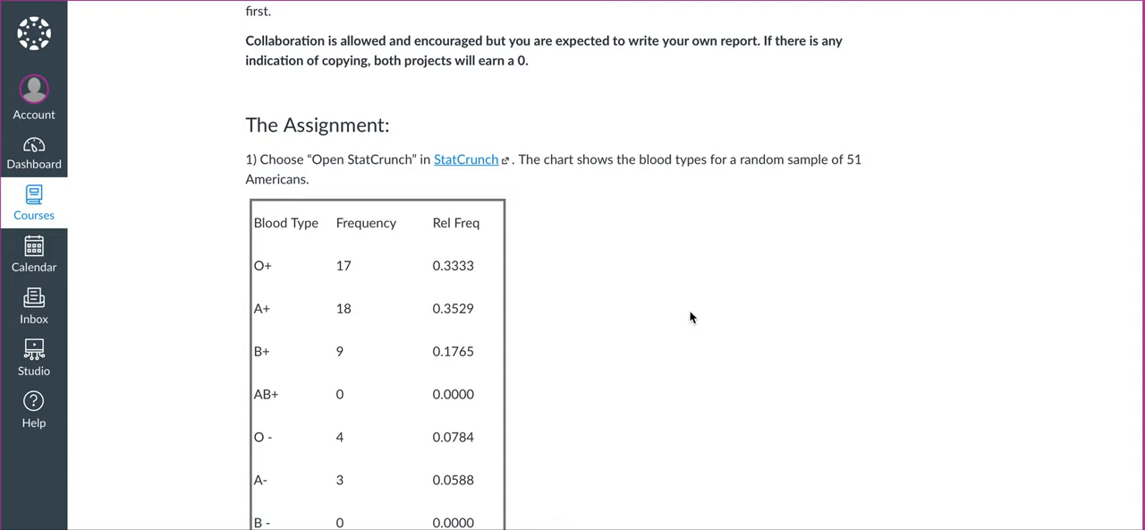
scroll(down, 3)
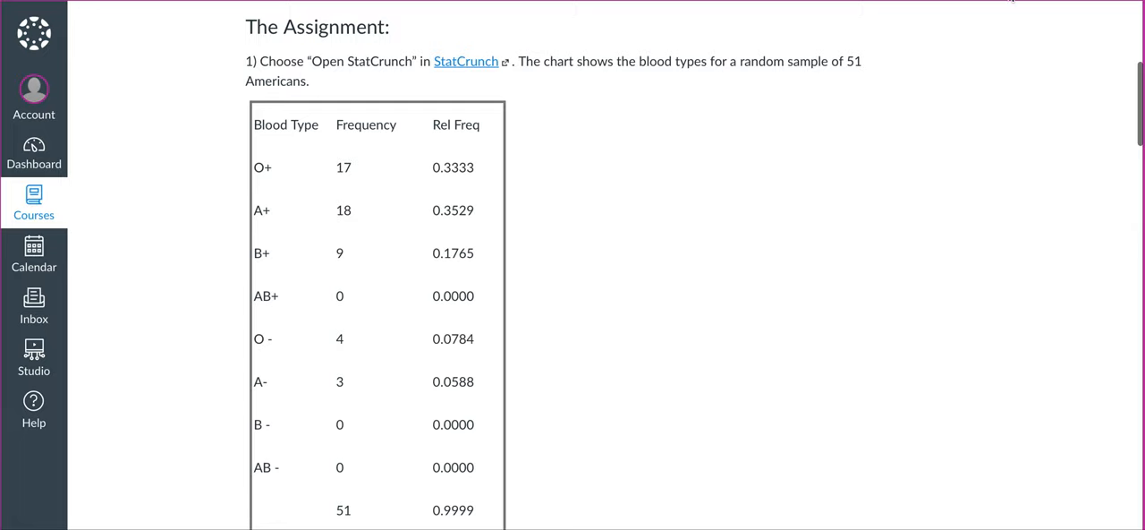
click(465, 61)
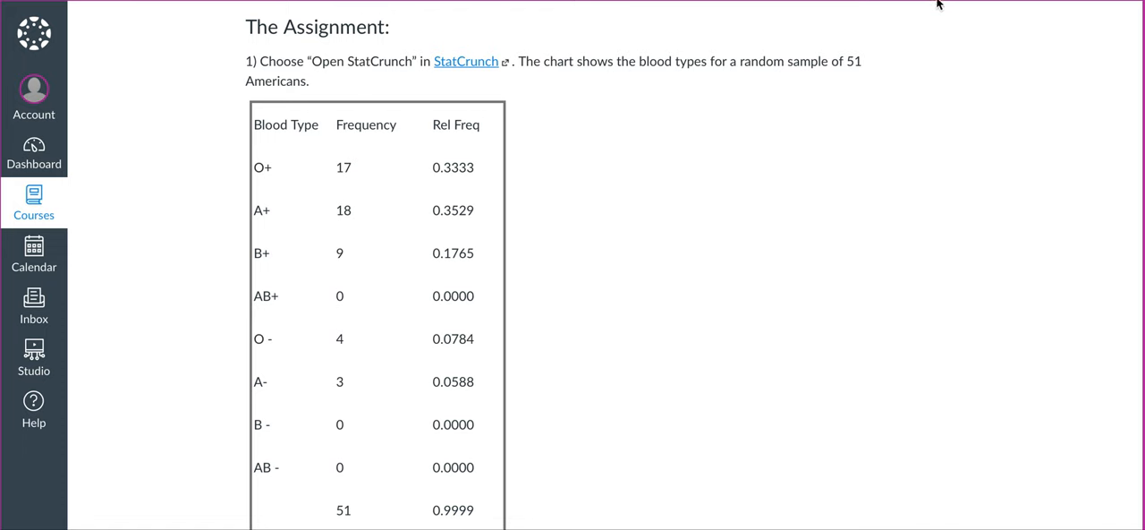
Step: Enter the counts 17, 18, 19, 0, 4, 3, 0, 0 down the FREQUENCY column
click(466, 61)
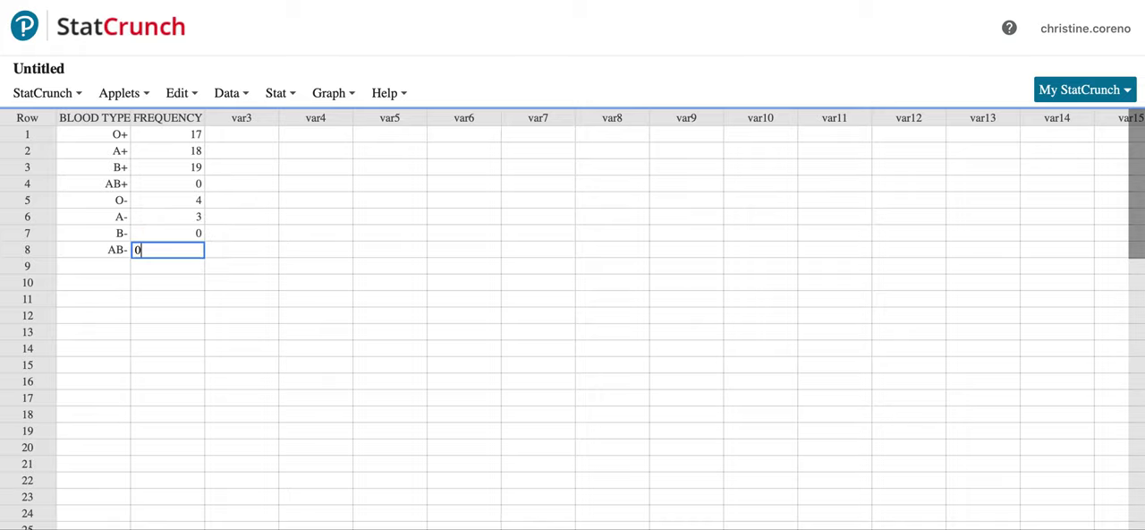
key(Return)
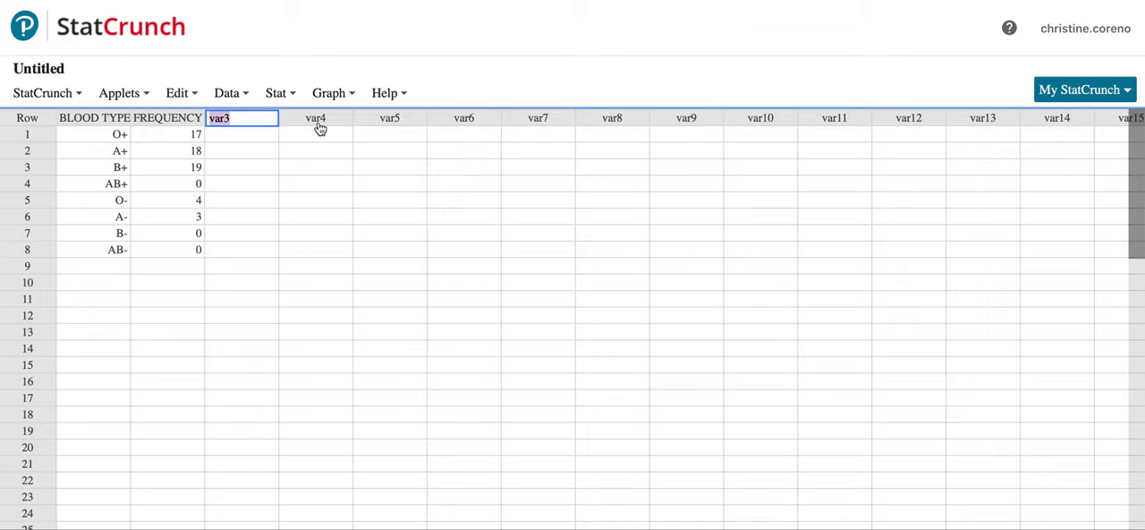
Step: Head the next column MONTHLY RENT with 2300 as its first value
click(315, 118)
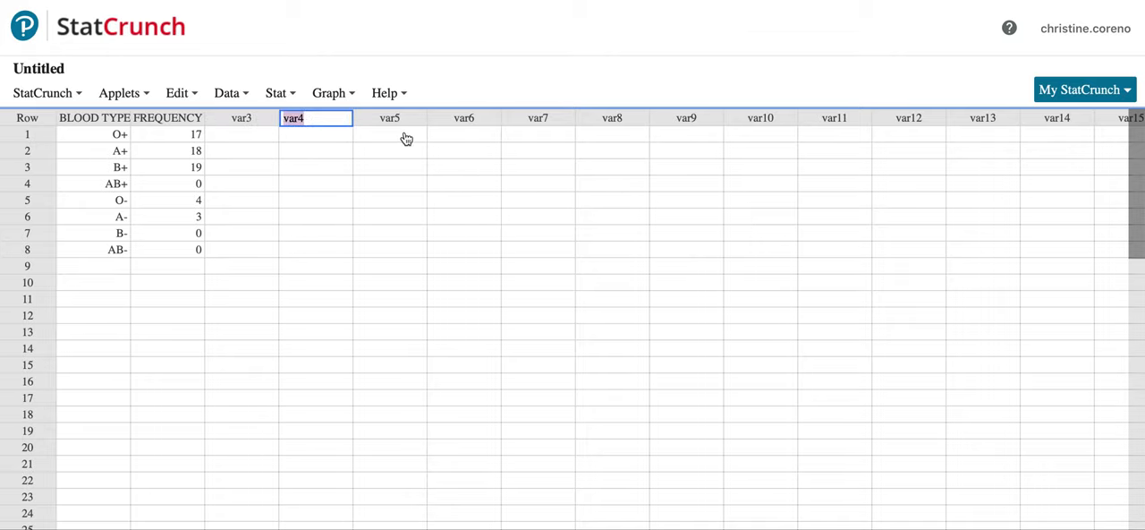
text(MONTHLY RE)
click(317, 135)
text(2300)
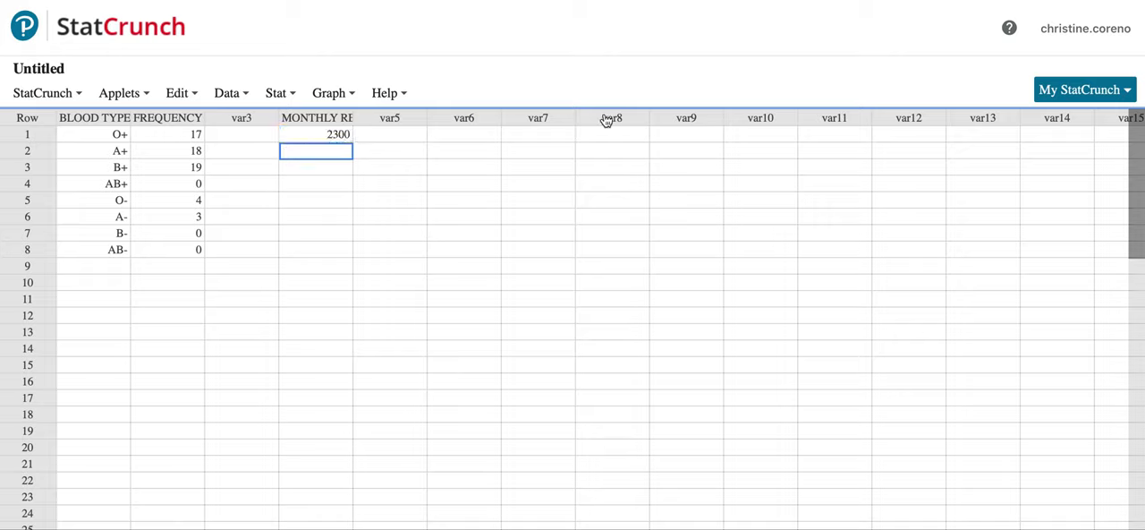
mouse_move(355, 125)
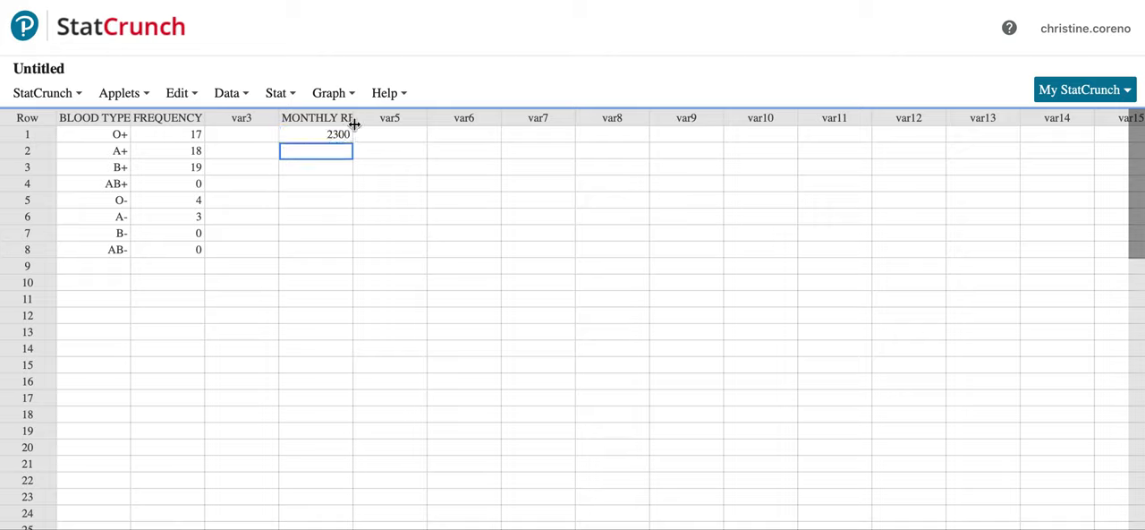
mouse_move(683, 50)
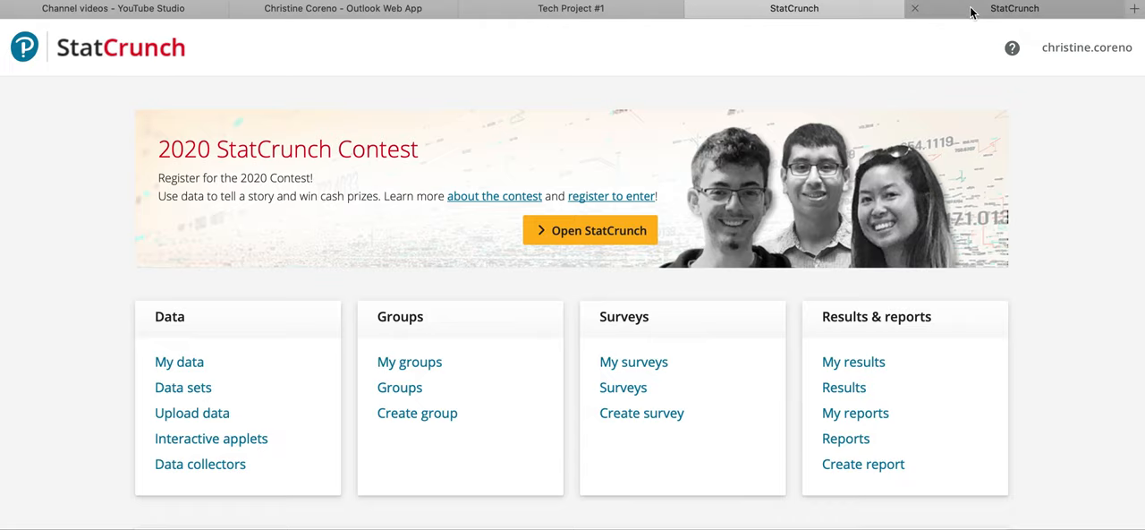
Step: Check the blank and blood type sheets, then return to Problem 3 on cereal sugars in Canvas
click(591, 229)
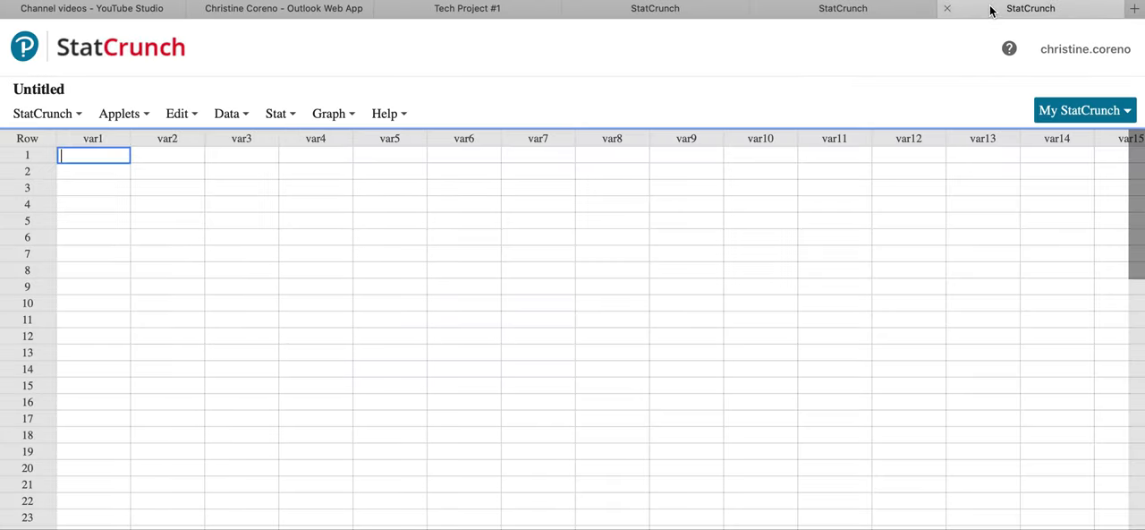
click(724, 7)
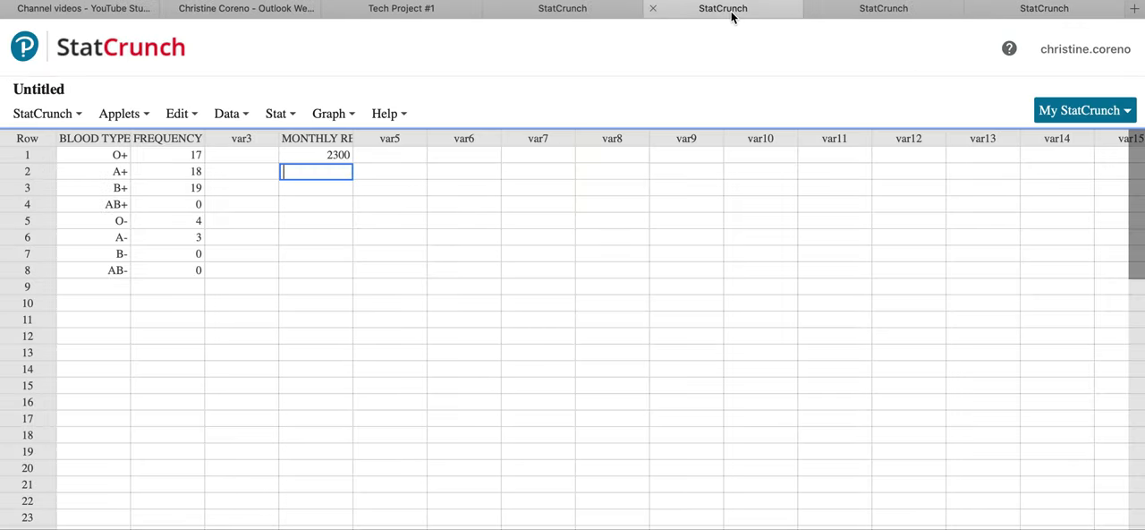
click(43, 113)
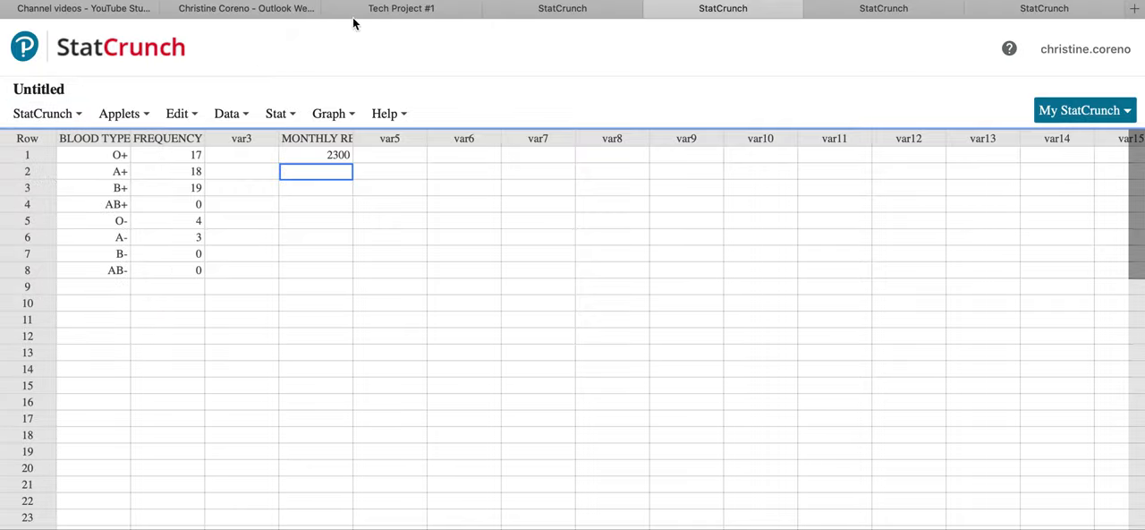
click(401, 7)
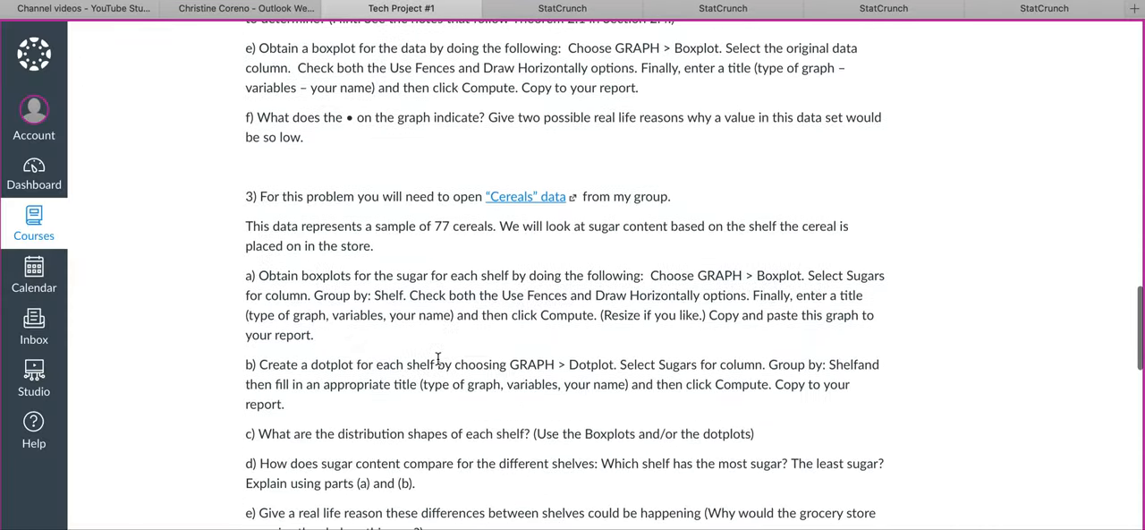
Step: Load the Cereals data set from the assignment and scroll through its shelf and sugars rows
click(526, 197)
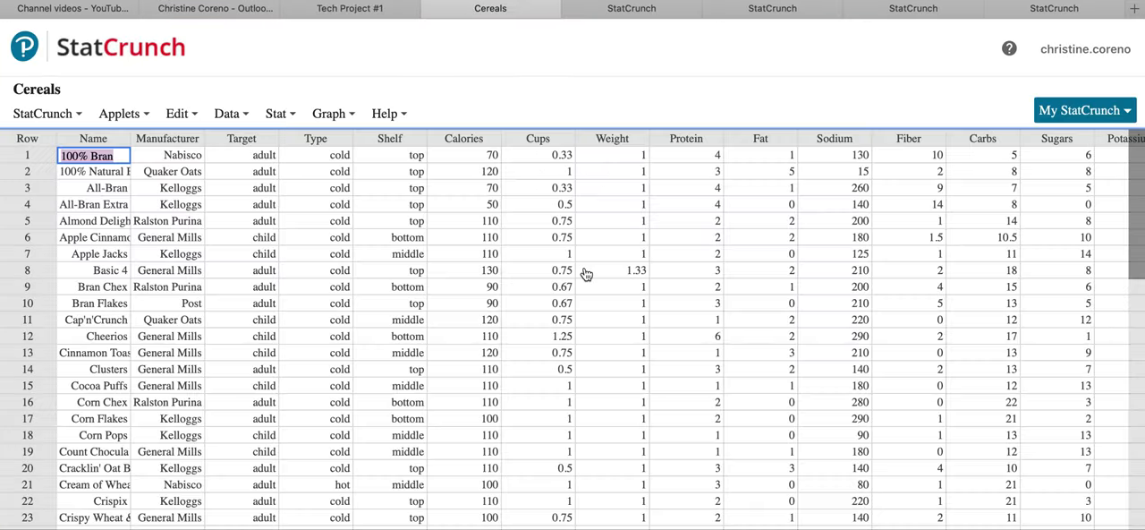
scroll(down, 3)
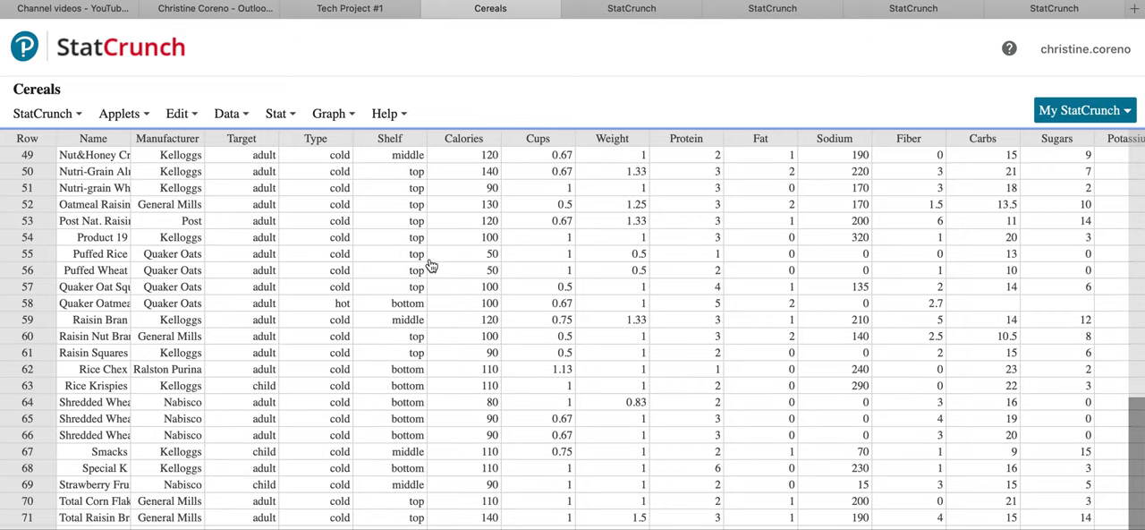
mouse_move(430, 195)
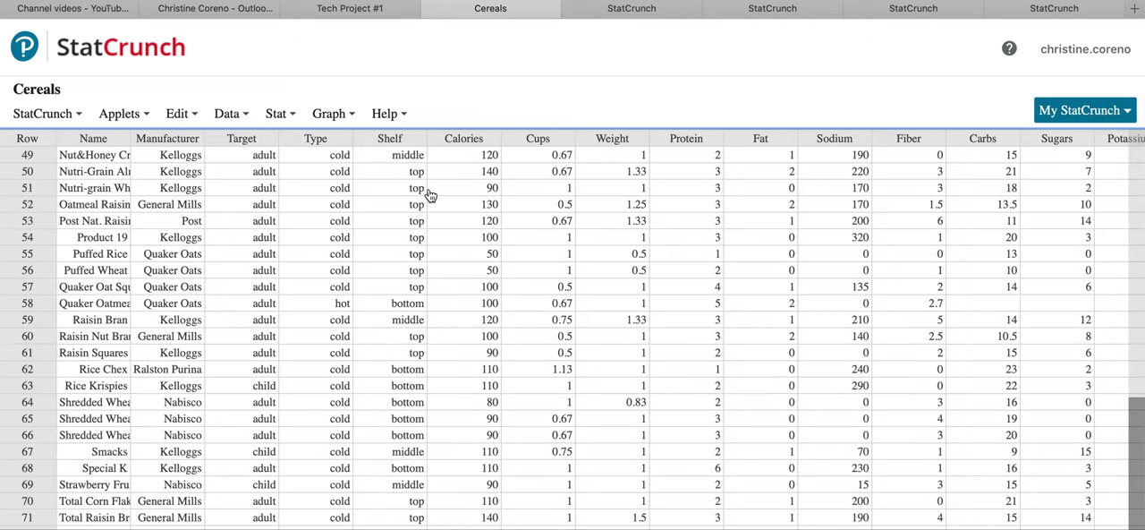
mouse_move(429, 195)
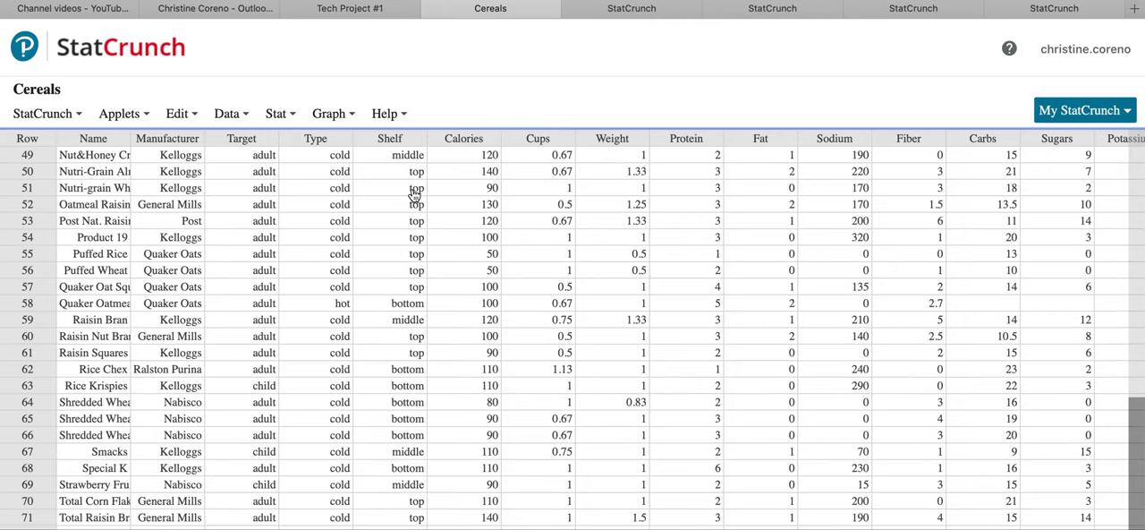
scroll(down, 3)
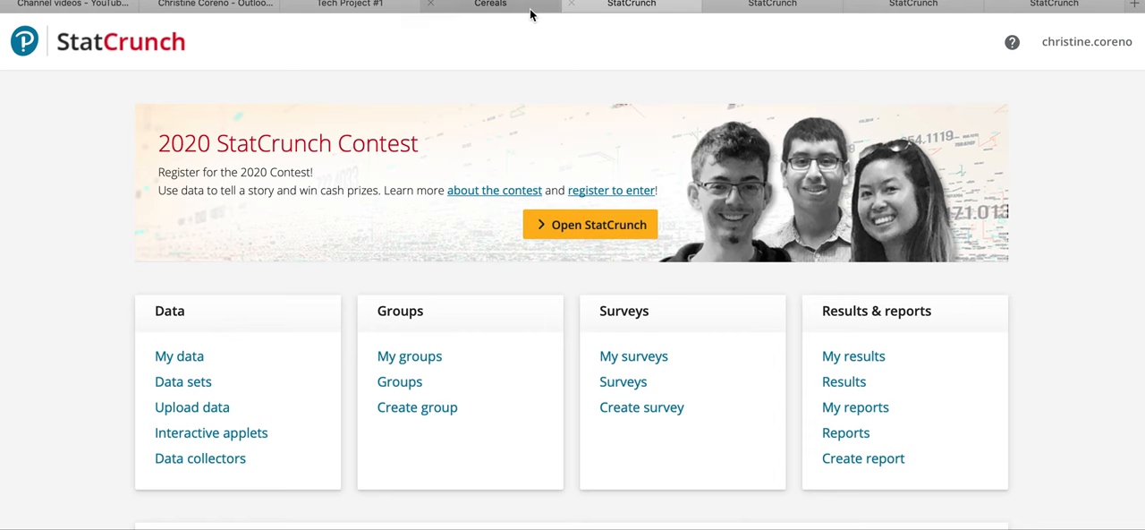
Step: Review the Cereals, Untitled and home tabs, then return to the Problem 3 boxplot instructions
click(491, 4)
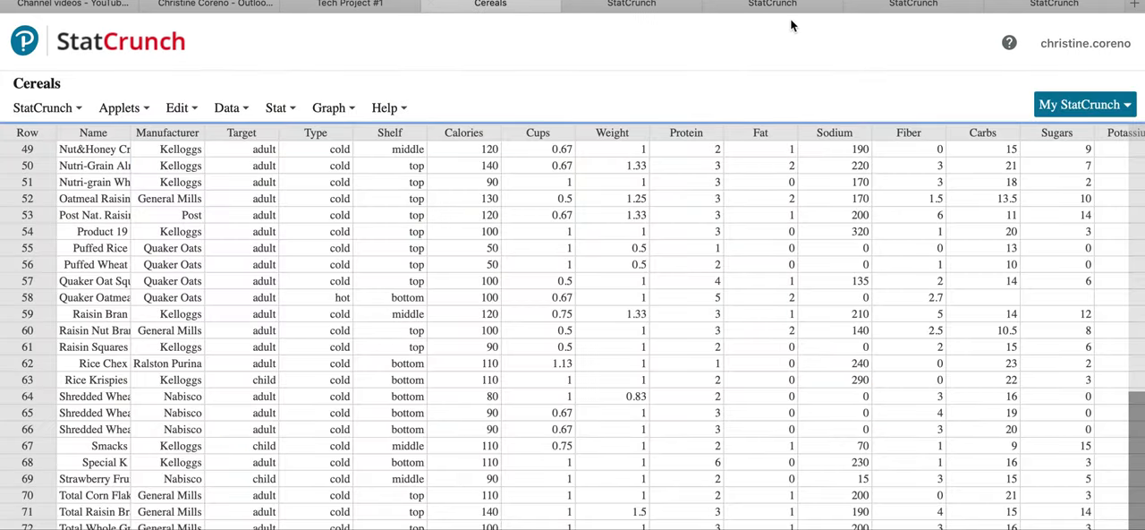
click(994, 5)
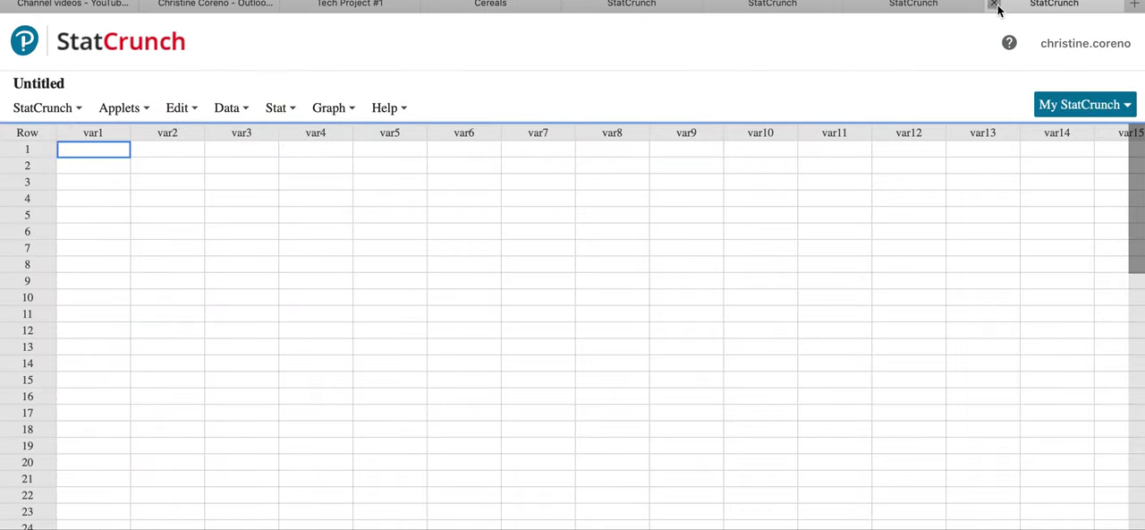
click(994, 4)
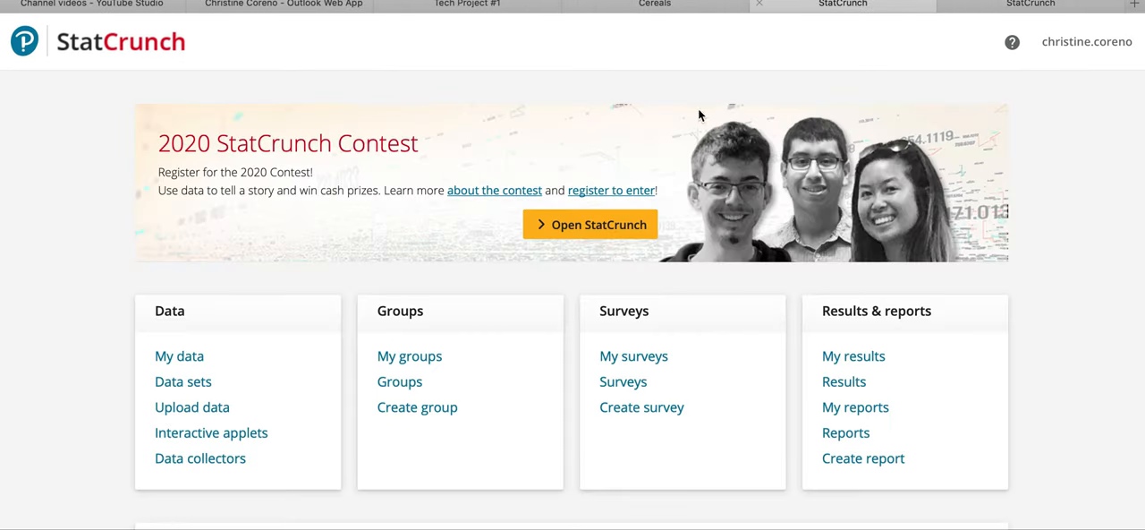
mouse_move(603, 256)
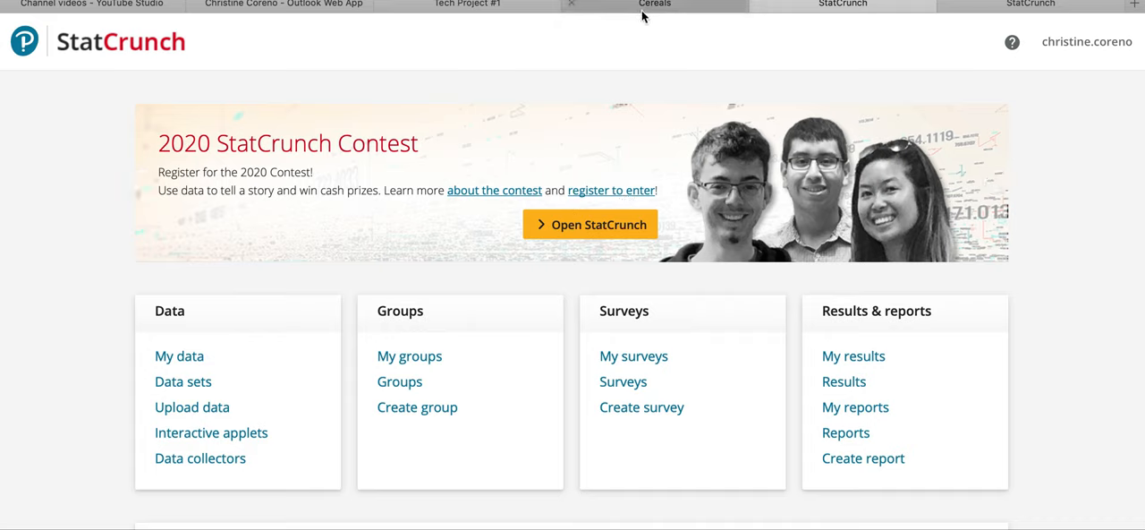
click(655, 4)
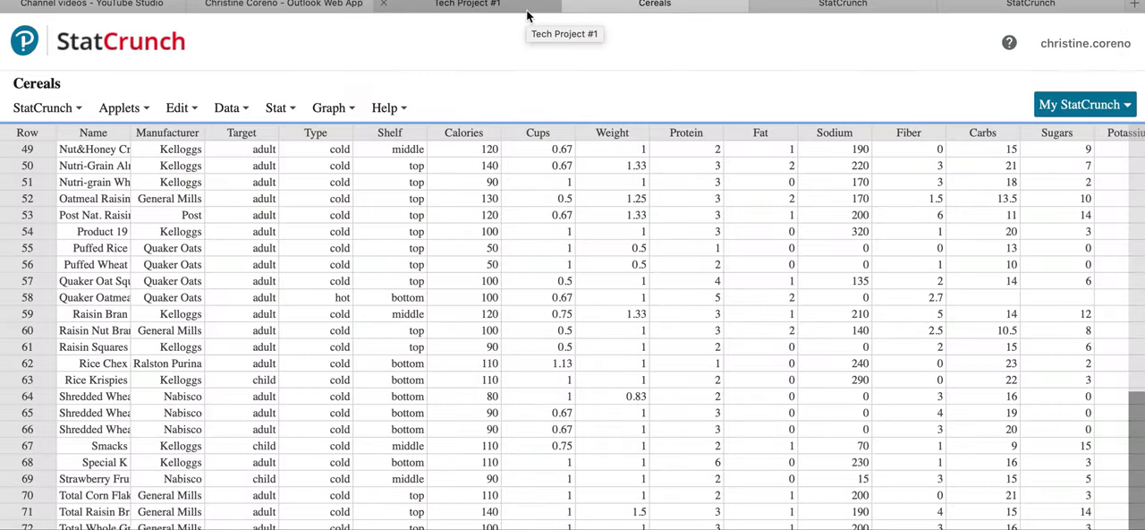
click(465, 5)
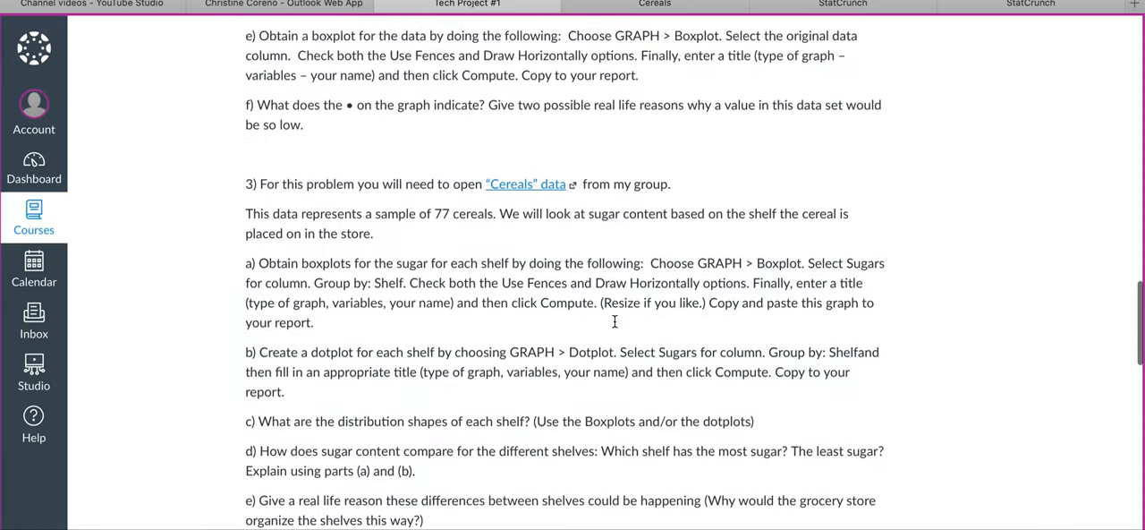